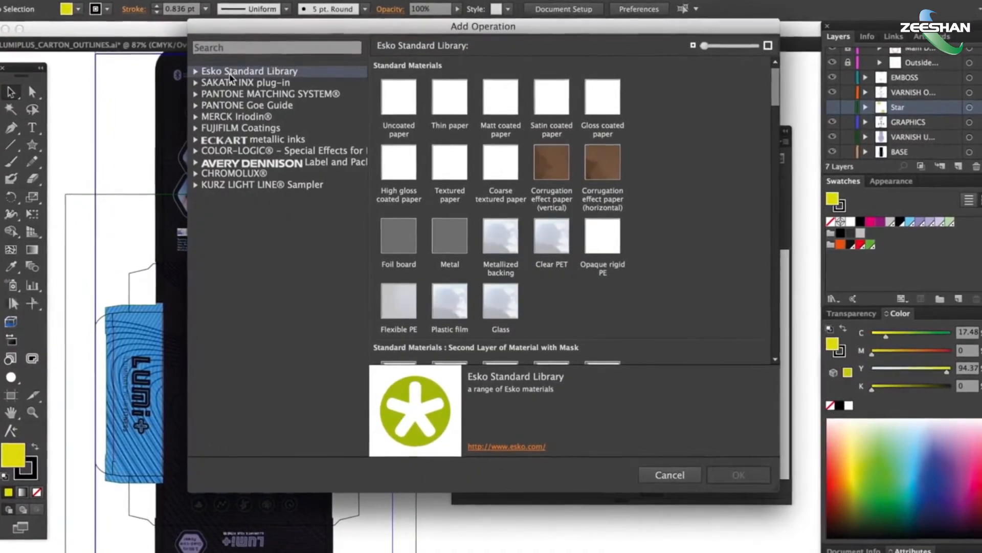
List the KURZ LIGHT LINE diffraction foils and preview SB Neon, SB Ornament and another foil.
click(241, 80)
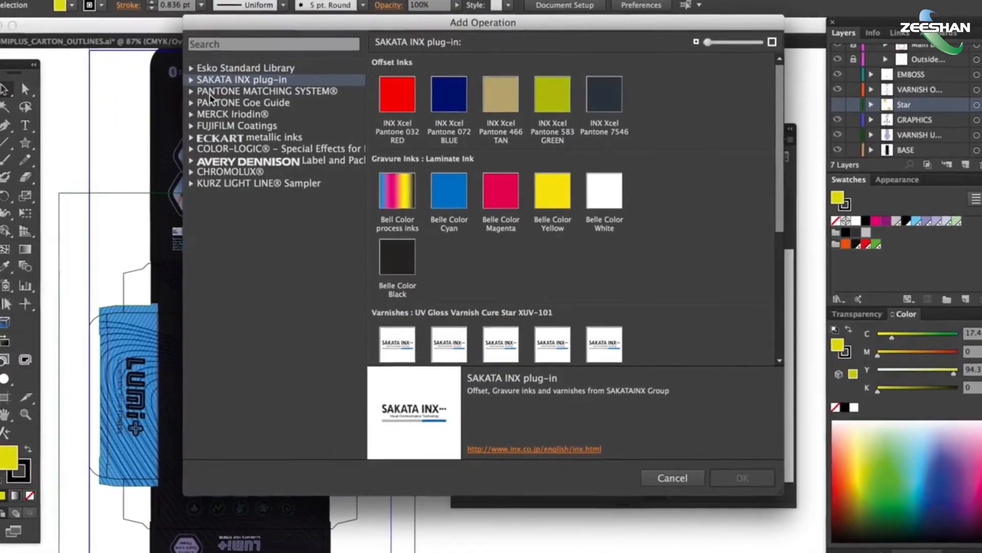
click(264, 91)
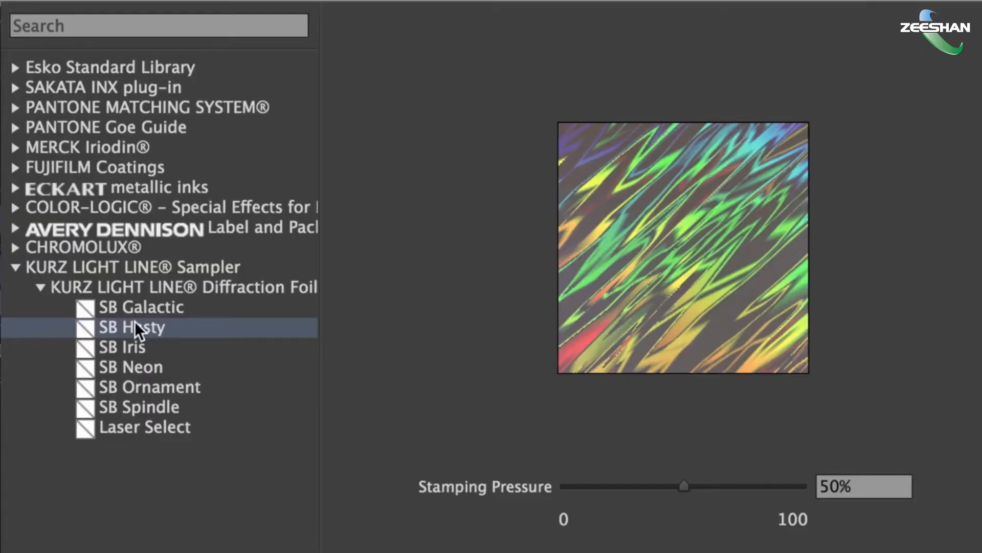
click(131, 367)
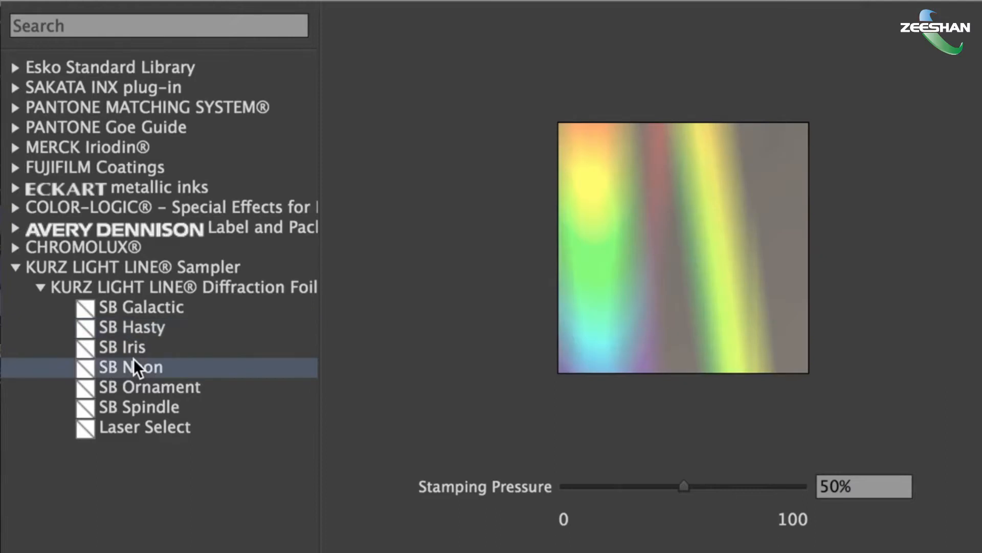
click(150, 387)
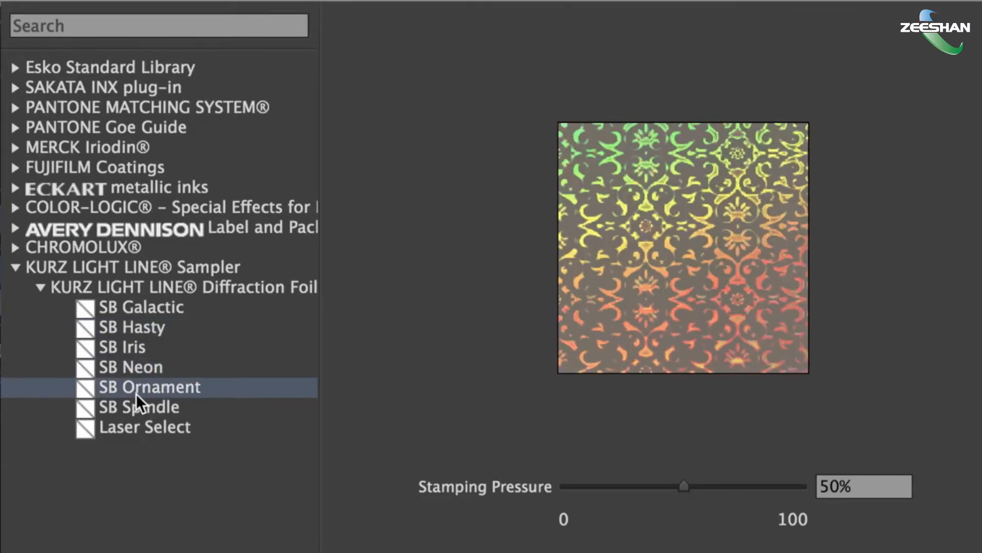
click(138, 407)
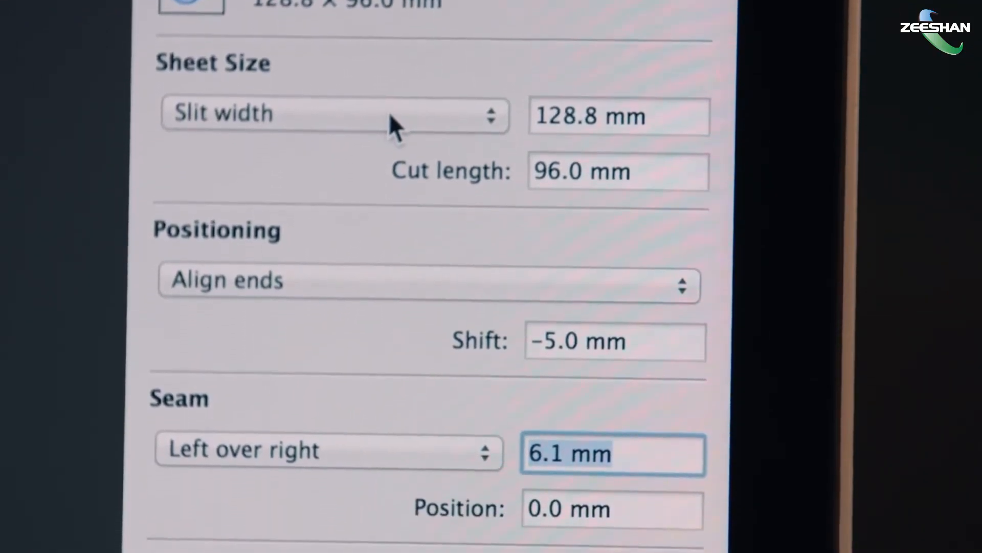
Scroll the shrink sleeve panel down to the Simulation and Wireframe preview settings.
scroll(down, 3)
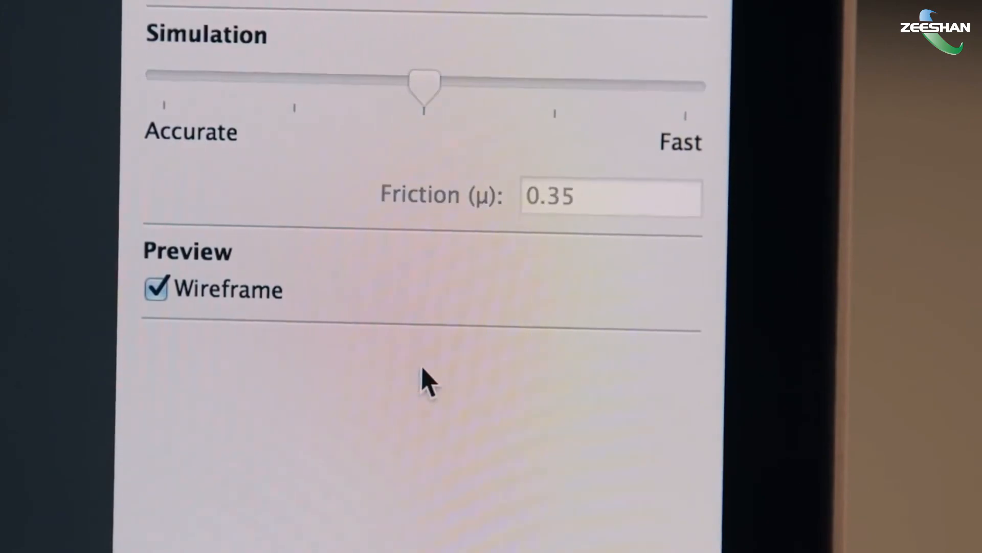